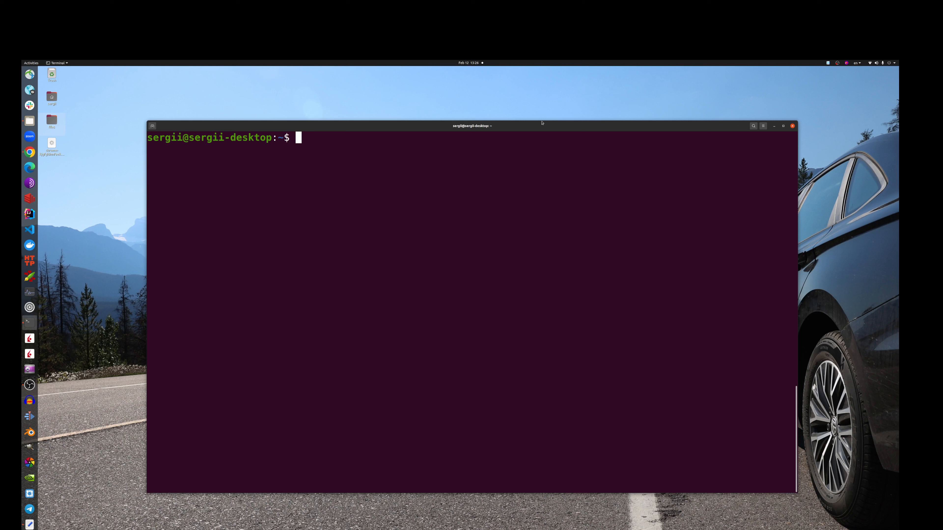
- Try aws (not found), run the pasted curl download, then unzip awscliv2.zip
text(aws)
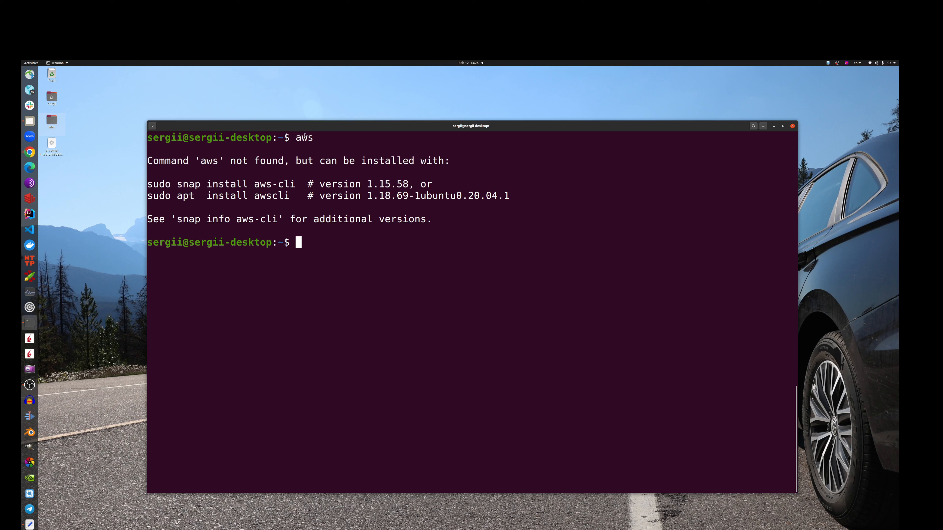
right_click(353, 294)
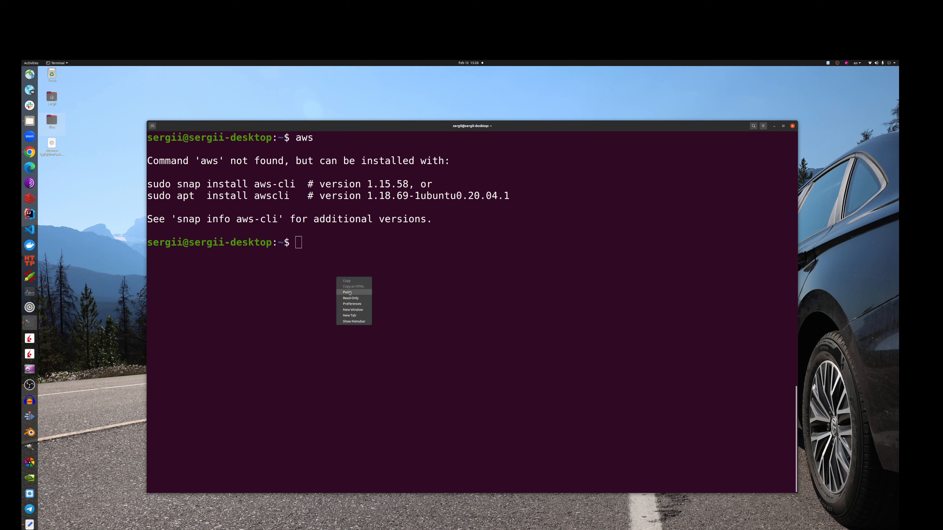
click(347, 292)
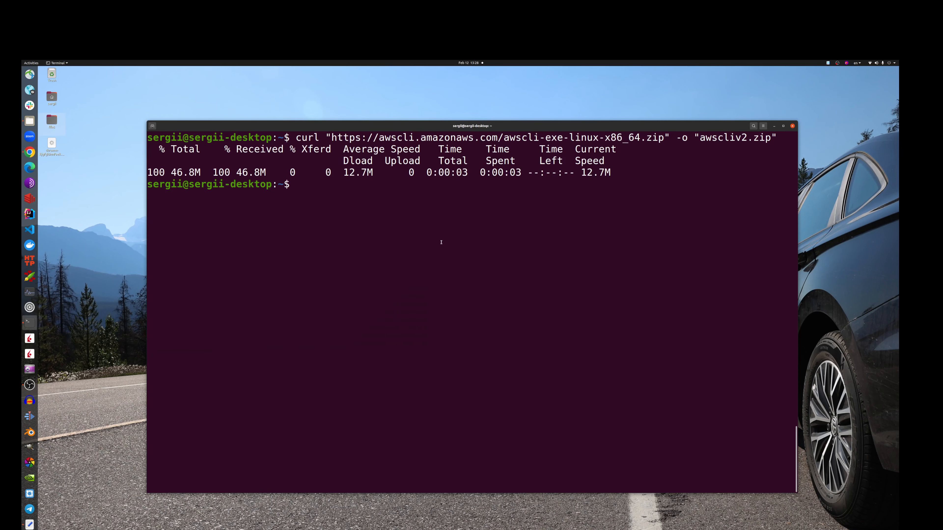
text(unzip awscliv2.zip)
text(sudo ./aws/install)
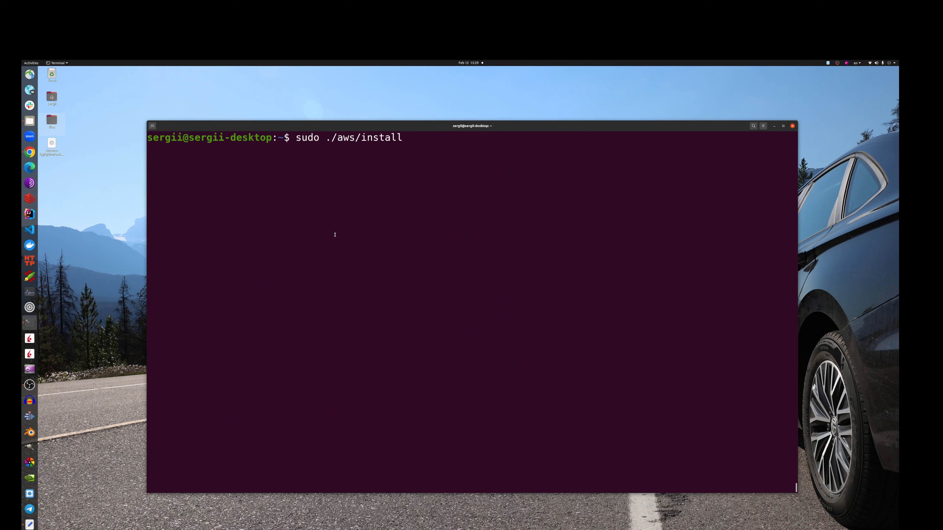
- Run the installer and confirm AWS CLI 2.9.23 with aws --version, then clear the terminal
key(Return)
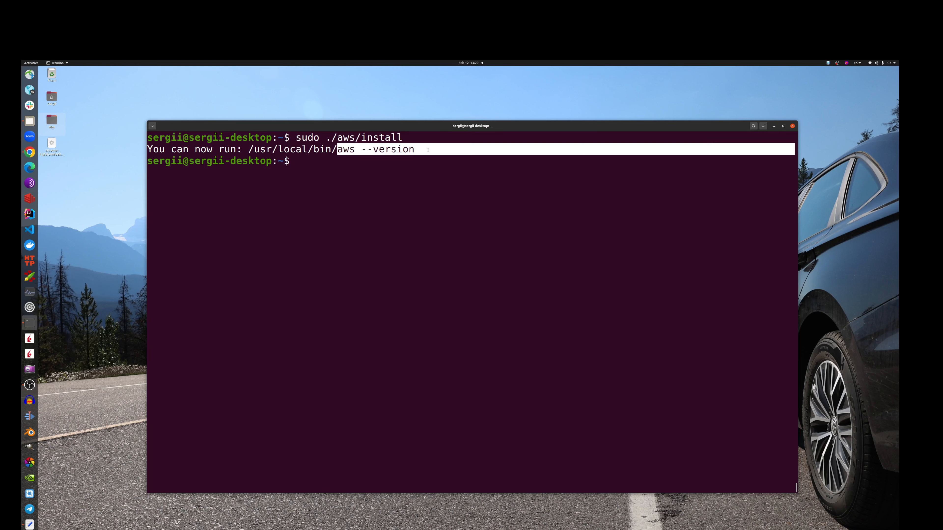
right_click(370, 183)
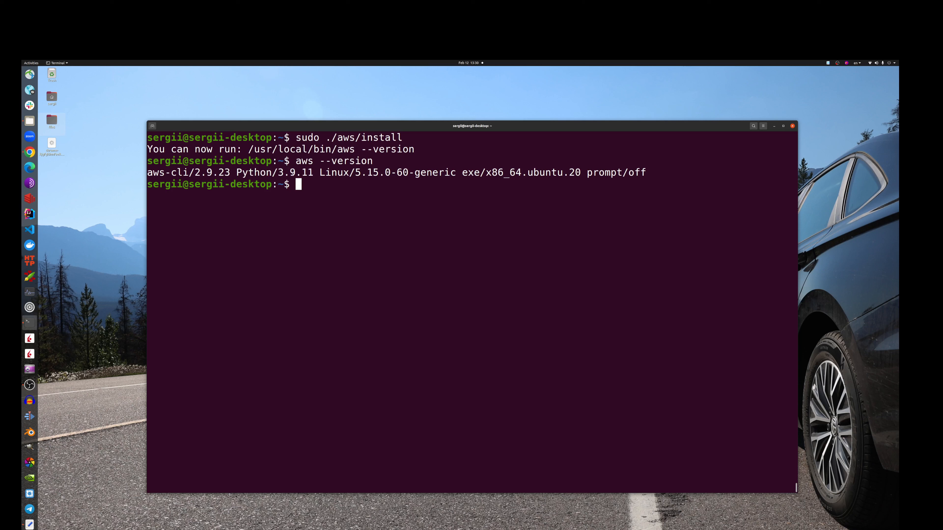
double_click(274, 172)
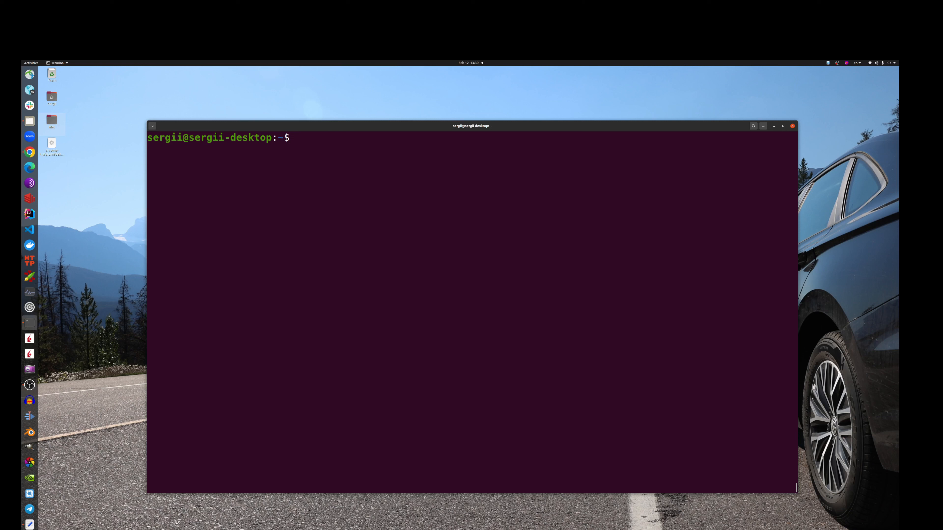
- Jot notes about the console security-credentials path, then enter aws configure at the prompt
text(aws _)
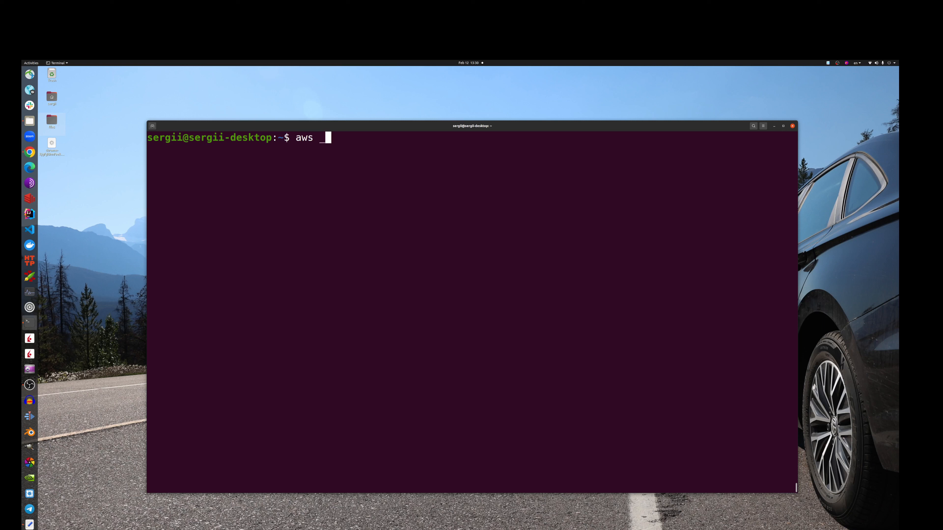
text(-> aws account ->)
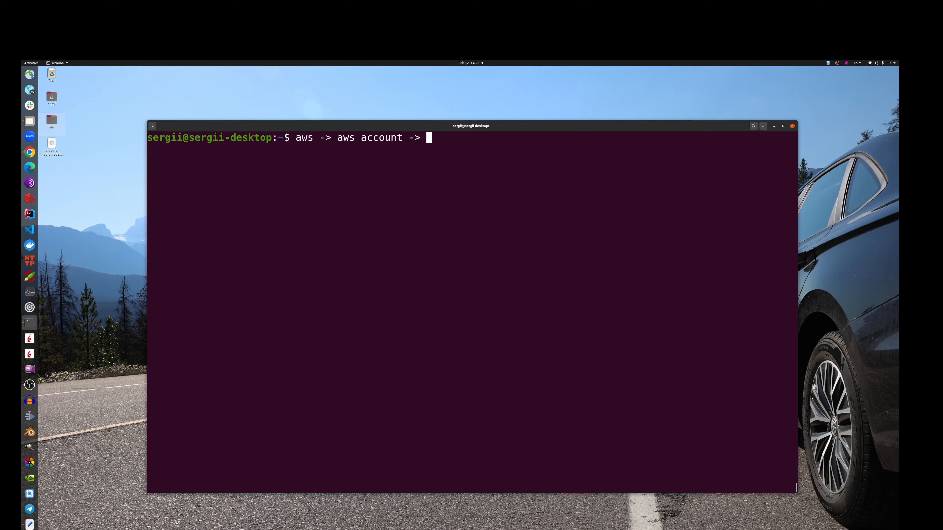
text(security cr)
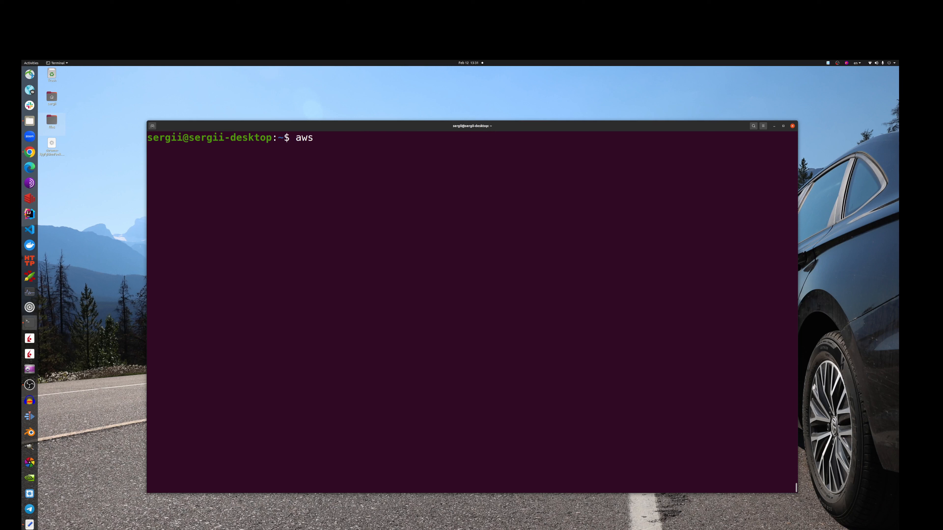
text(configure)
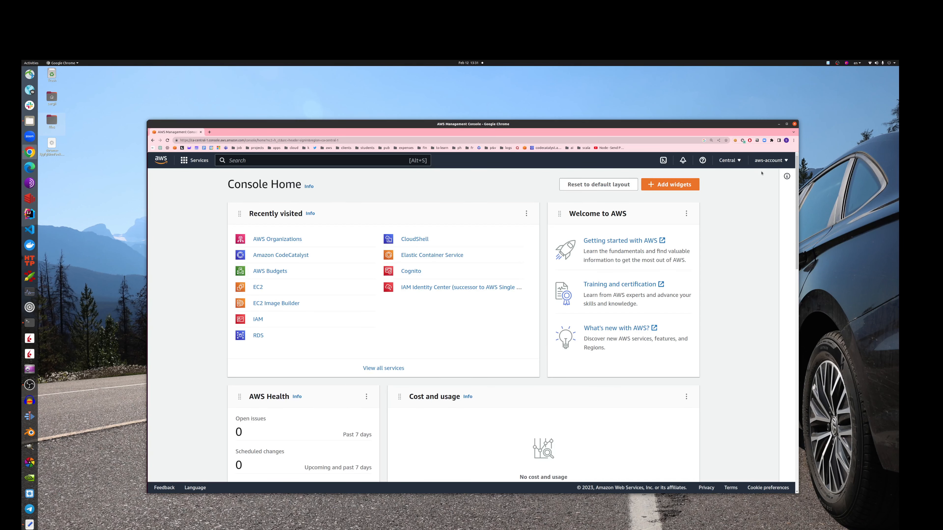
- From Security credentials > Users, create IAM user dynamo-db-user with no permissions
click(770, 160)
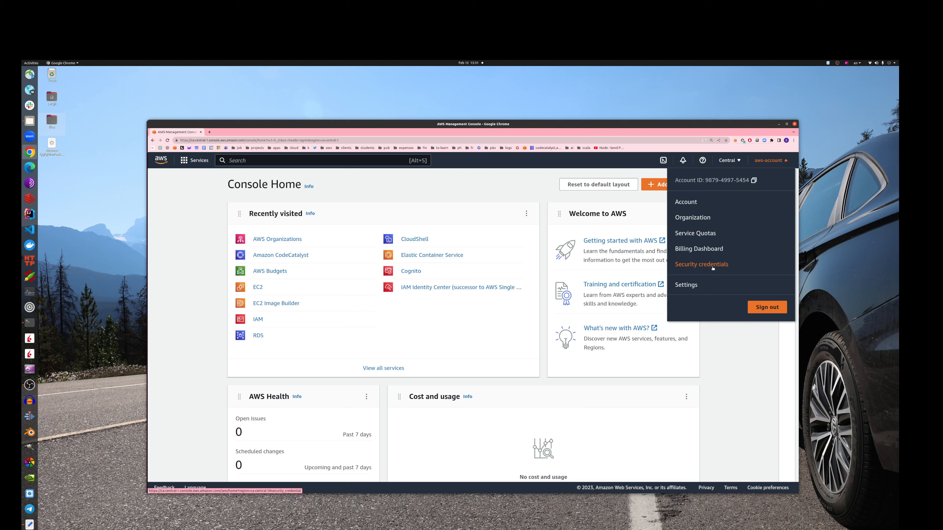
click(702, 264)
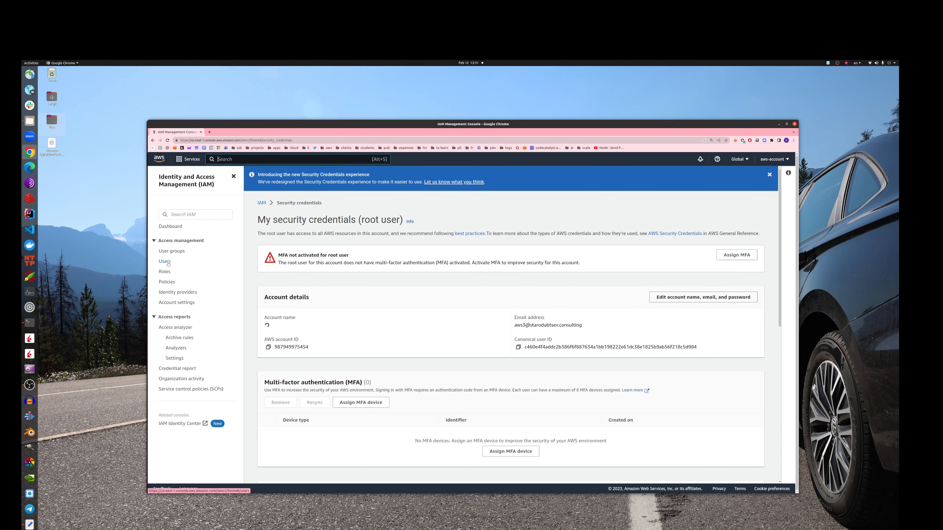
click(165, 261)
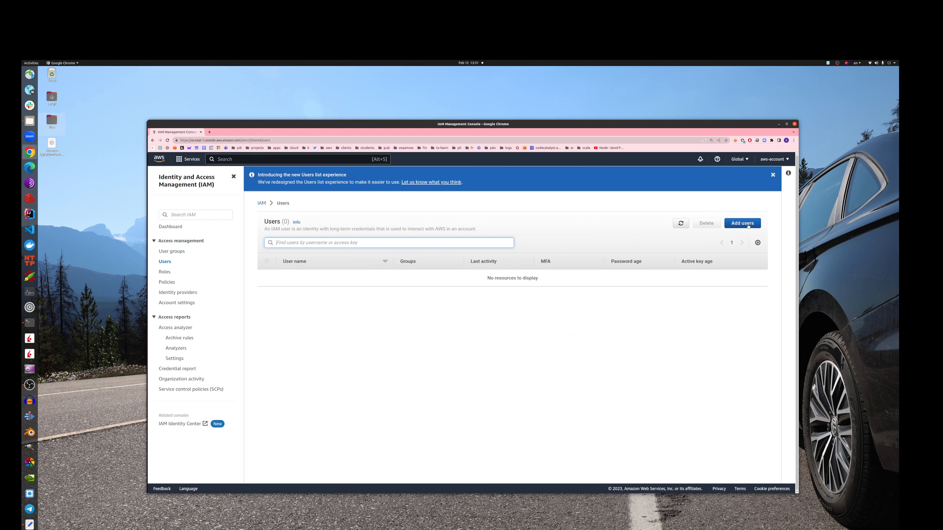
click(743, 223)
text(dynamo-db-user)
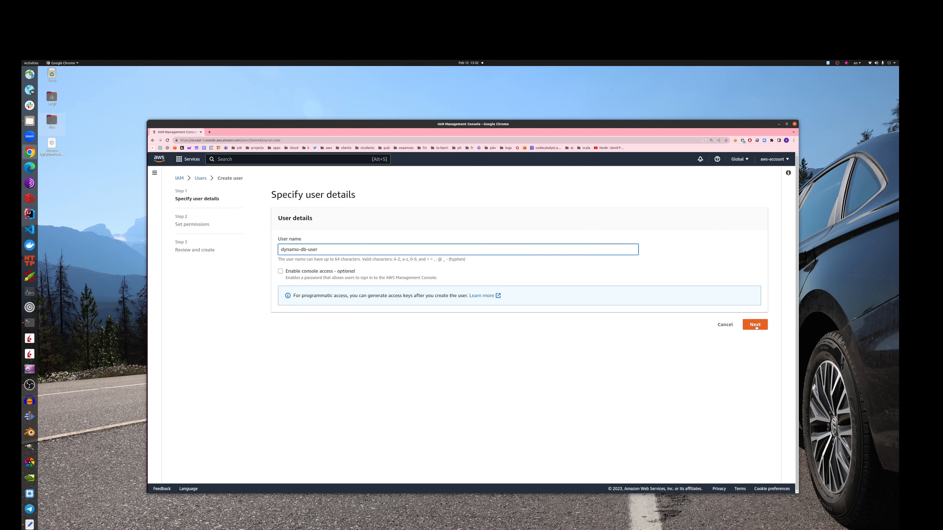
click(755, 324)
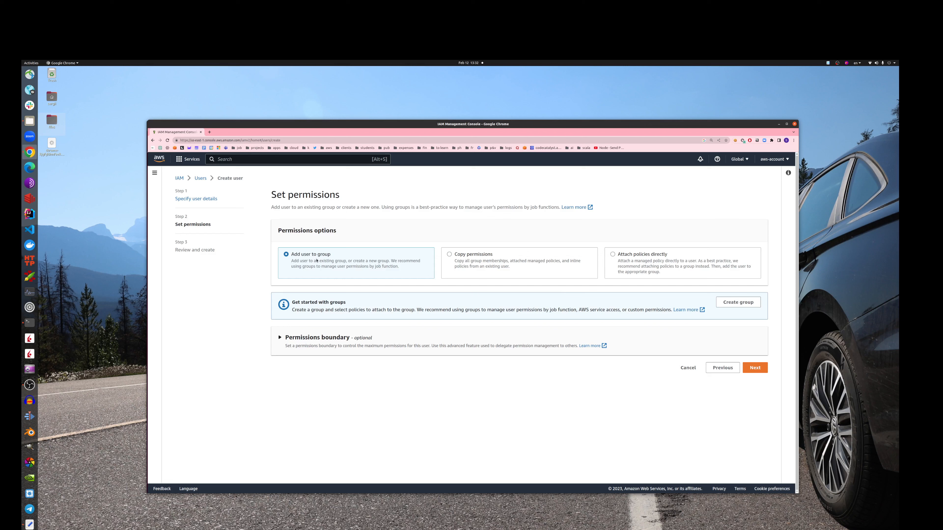
click(755, 368)
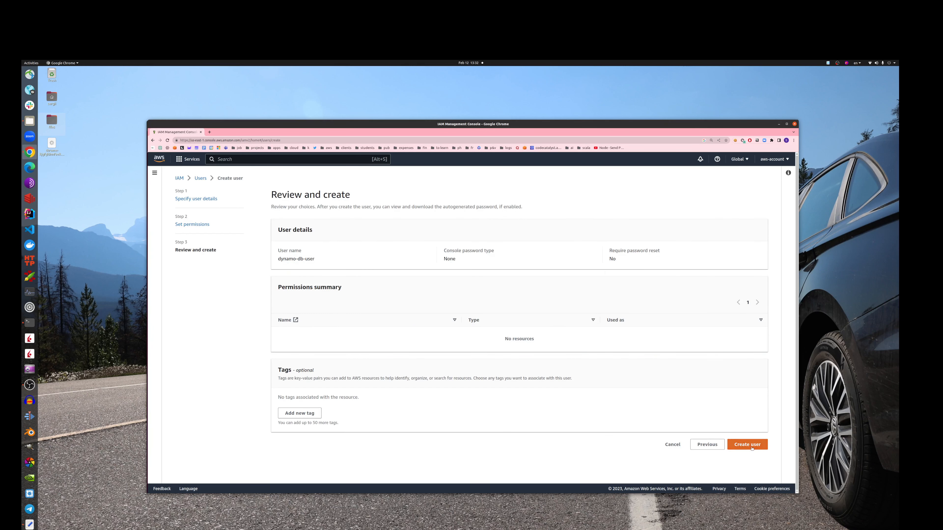
click(747, 444)
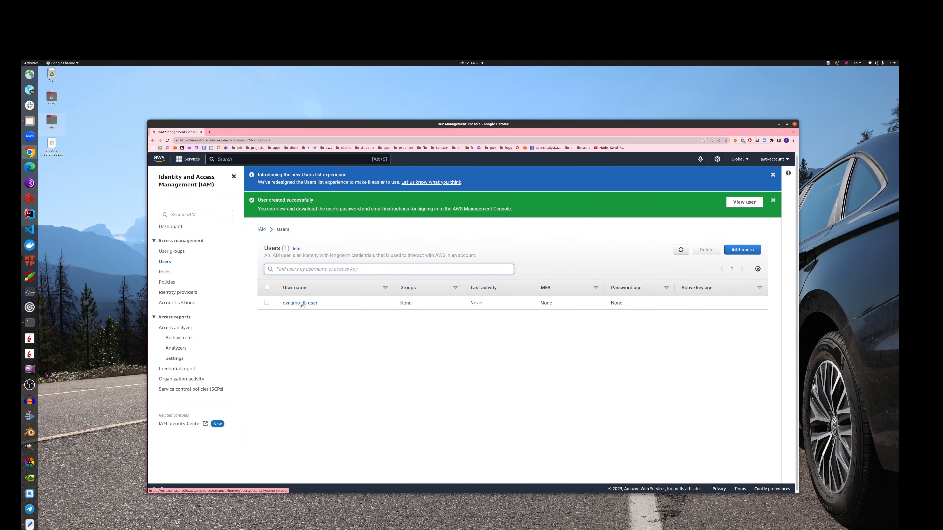
- Open dynamo-db-user's Groups tab and start adding it to groups (none exist yet)
click(299, 302)
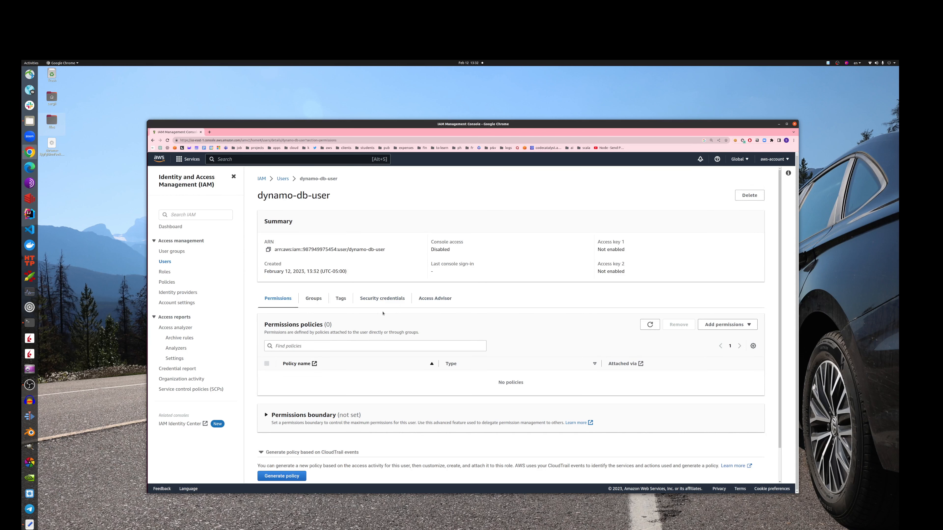
click(313, 298)
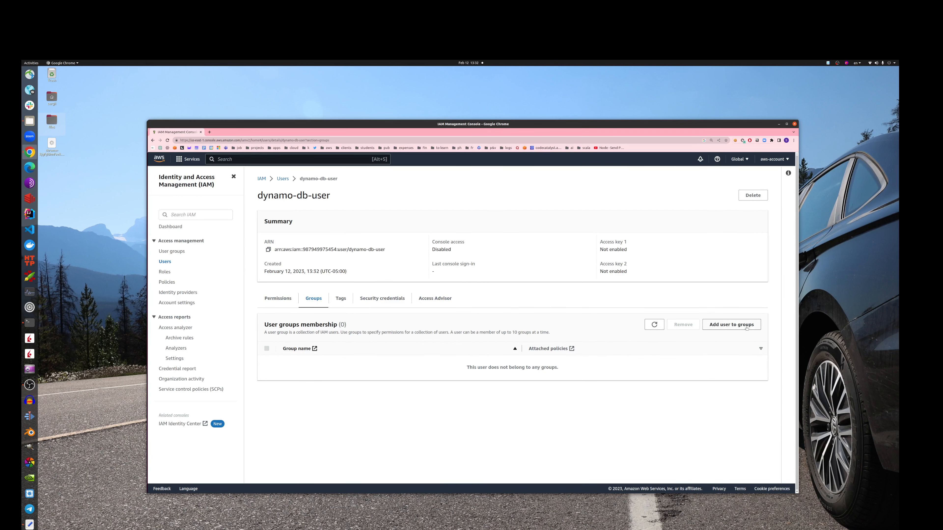
click(732, 325)
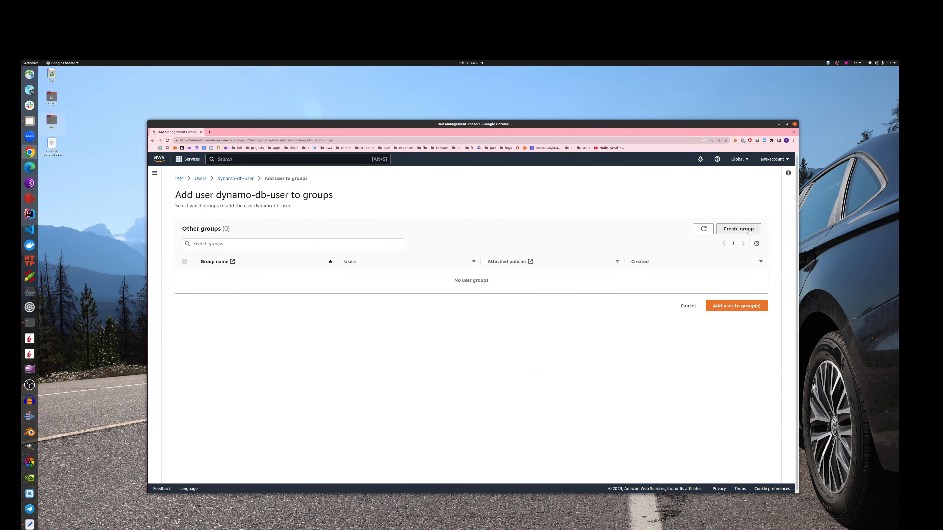
- Create a group named dynamo-db-power-users and search policies for 'dyn'
click(738, 229)
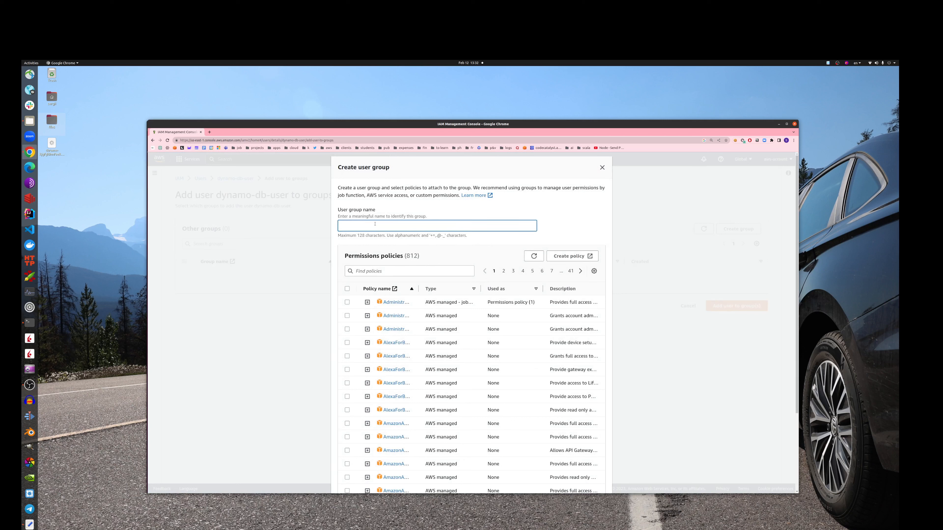
text(dynamo-db-power-users)
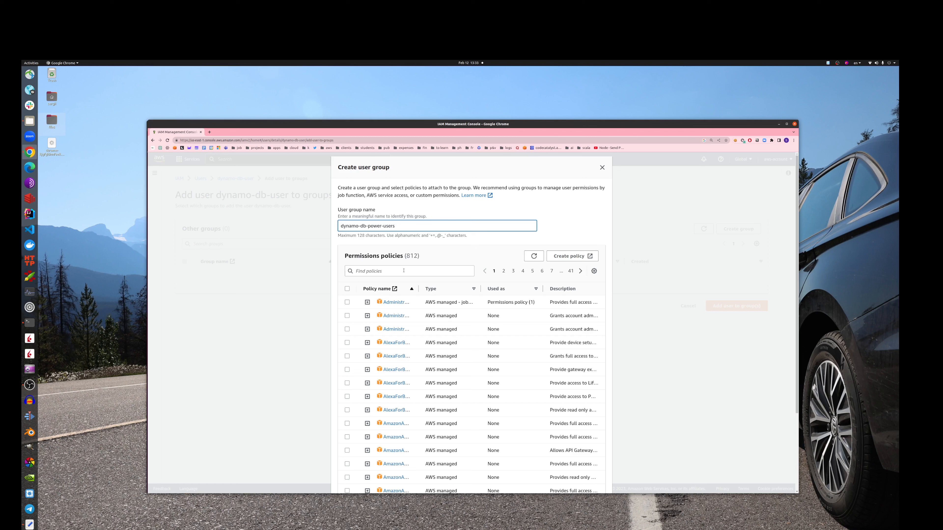
click(409, 270)
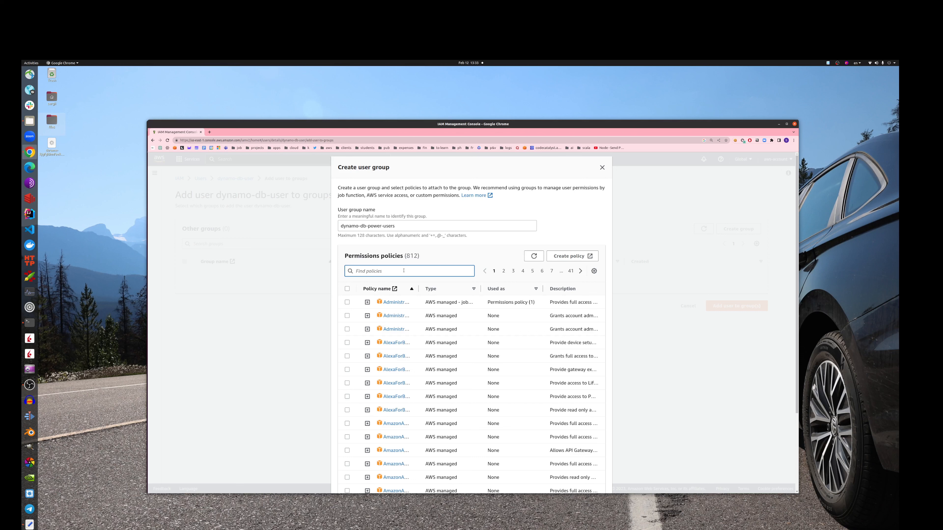
text(dynamo)
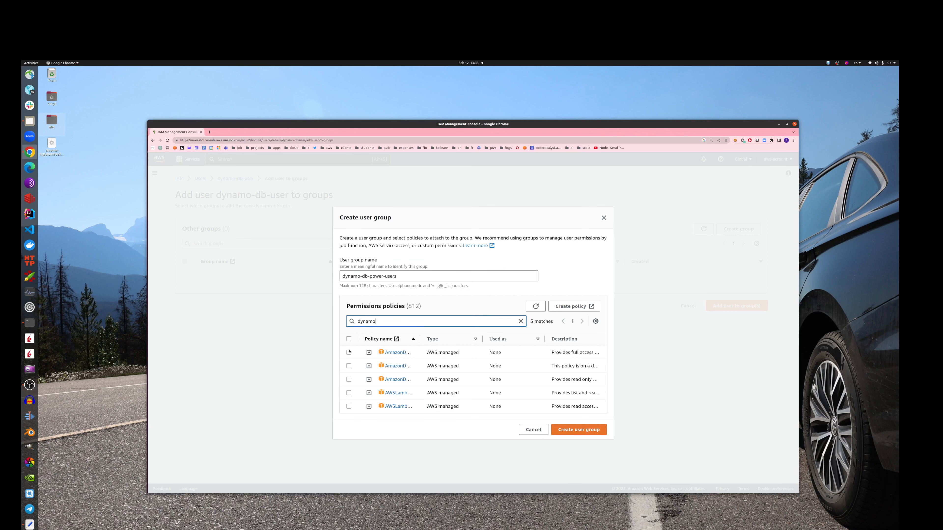
- Attach AmazonDynamoDBFullAccess, review its policy JSON, and create the user group
click(349, 352)
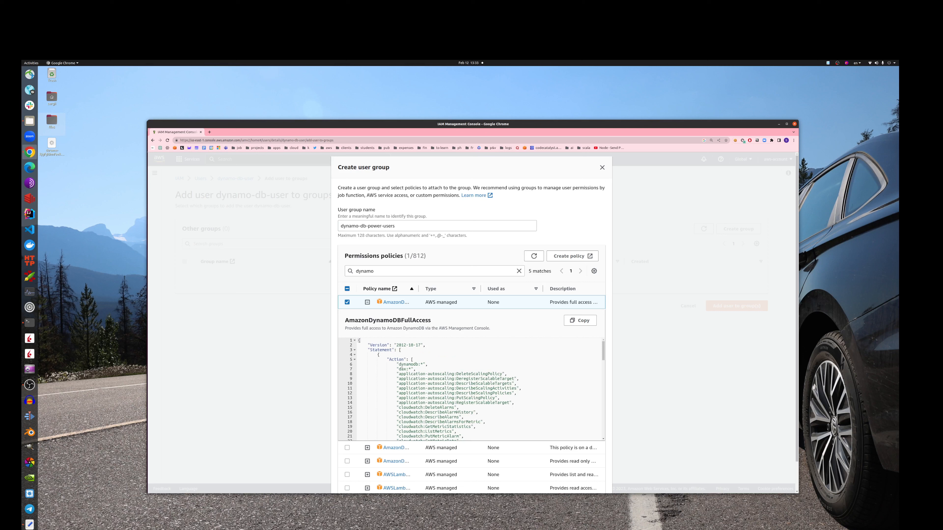
scroll(down, 3)
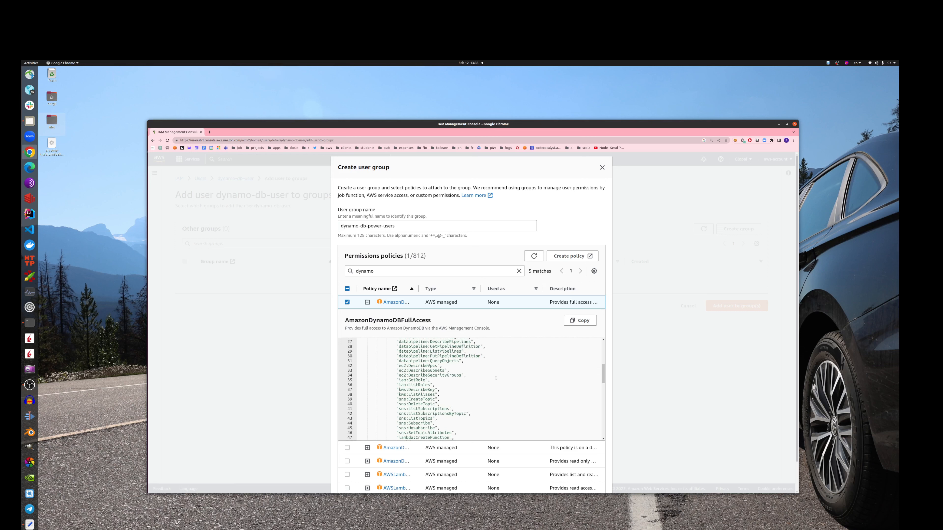
drag(418, 389, 434, 417)
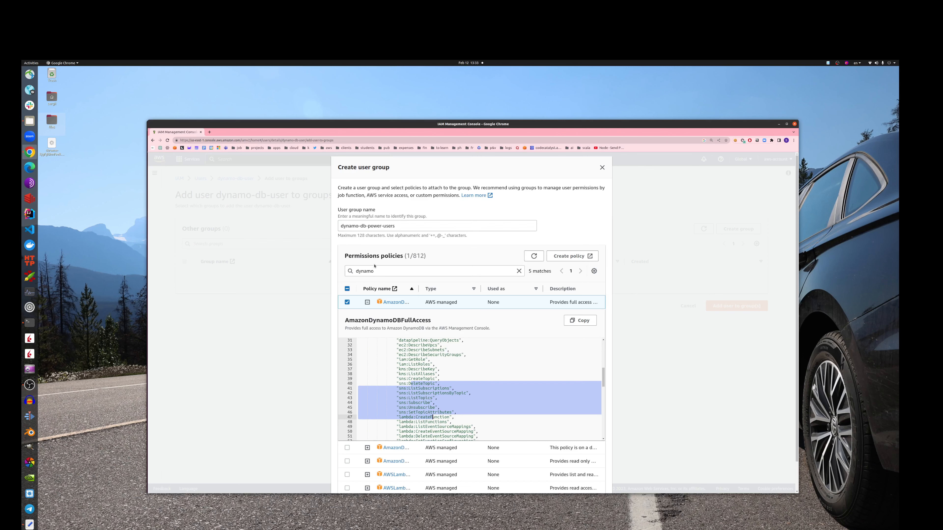
click(571, 255)
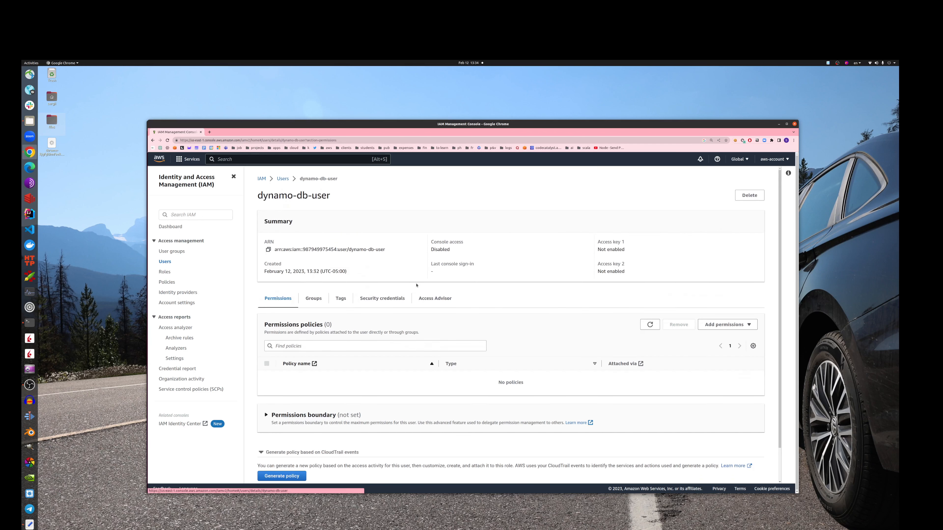
- Add dynamo-db-user to the dynamo-db-power-users group
click(313, 298)
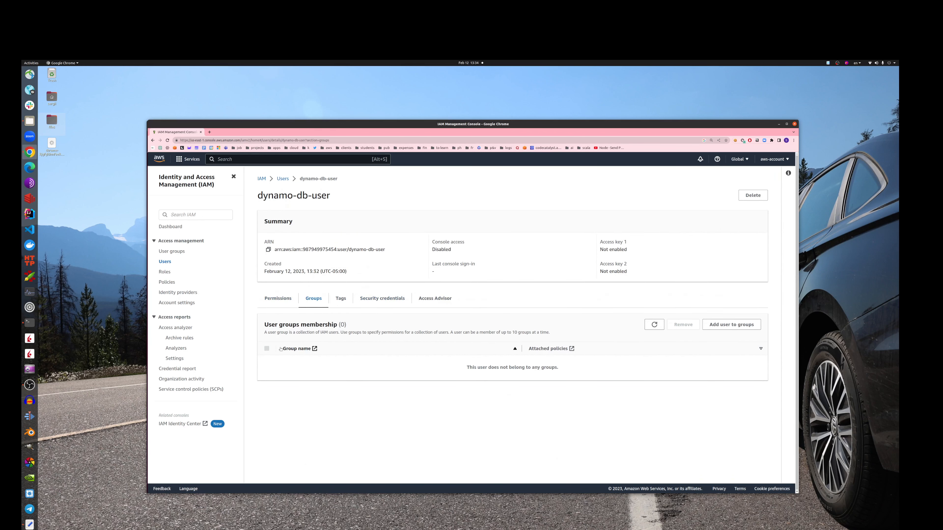
click(731, 325)
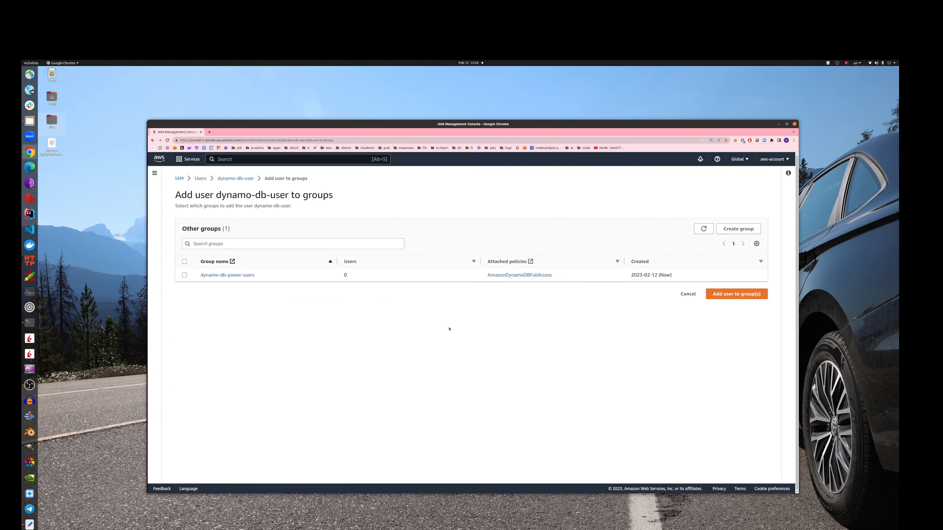
click(184, 261)
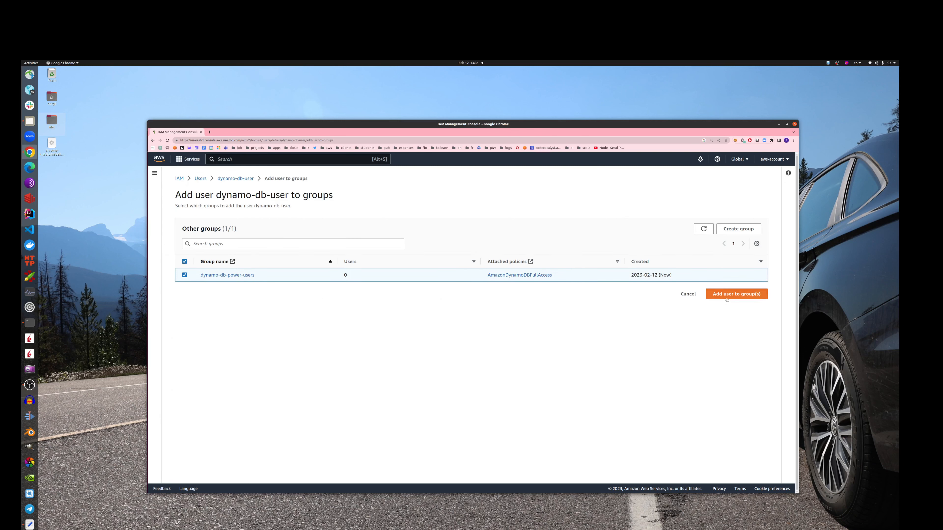
click(737, 294)
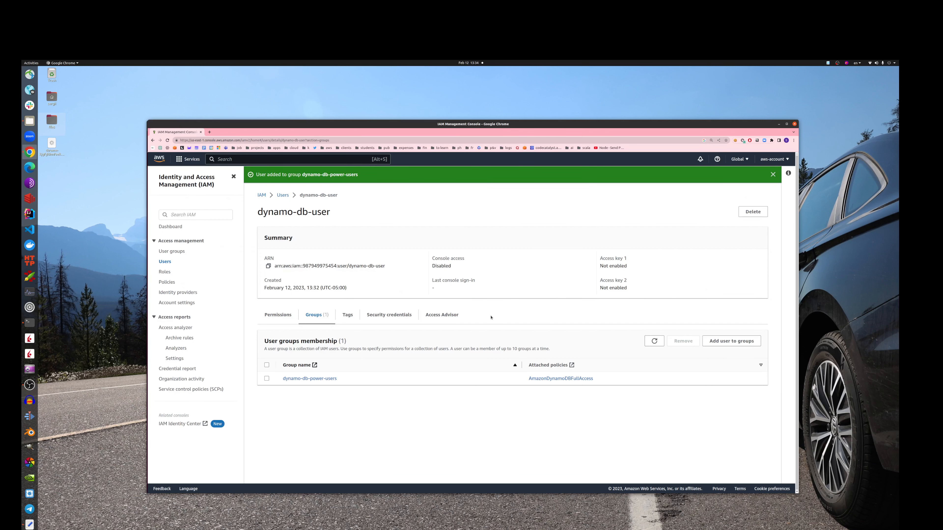
mouse_move(295, 206)
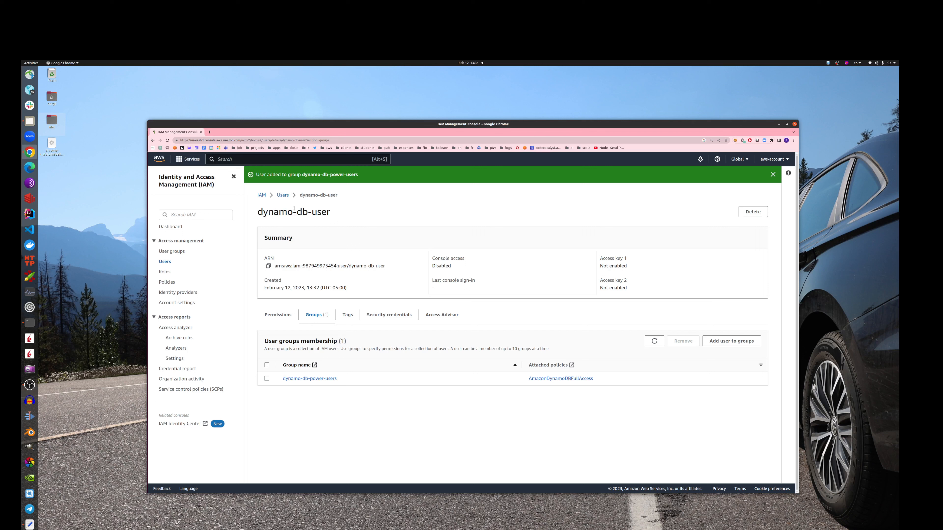
- Create a CLI access key for dynamo-db-user, acknowledging the alternatives warning
click(389, 314)
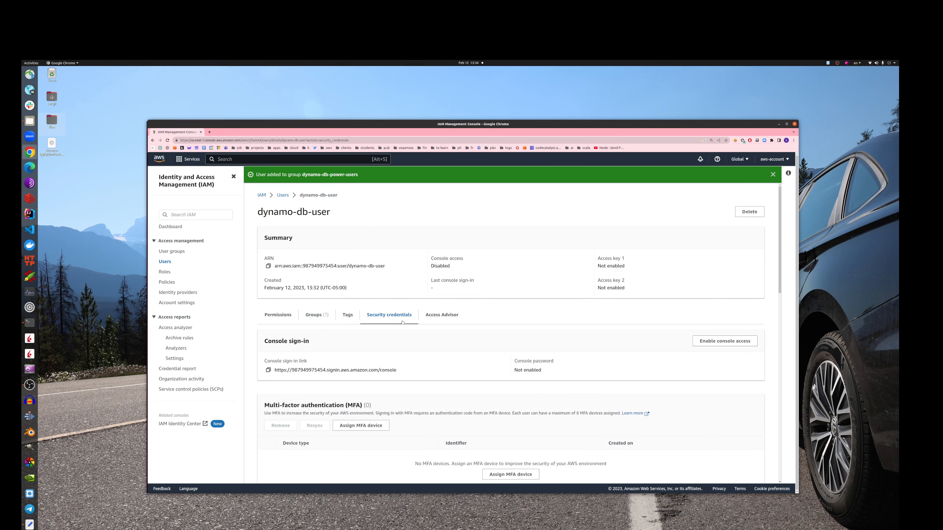
scroll(down, 3)
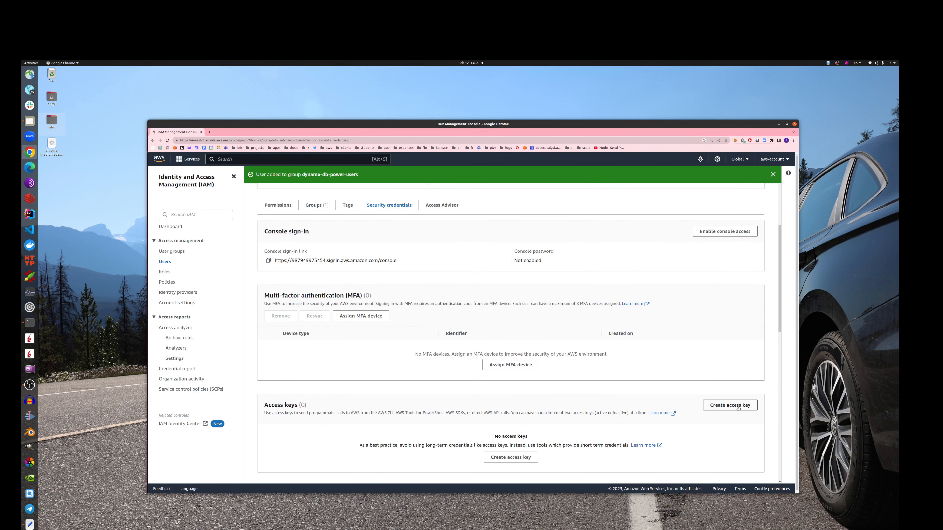
click(730, 405)
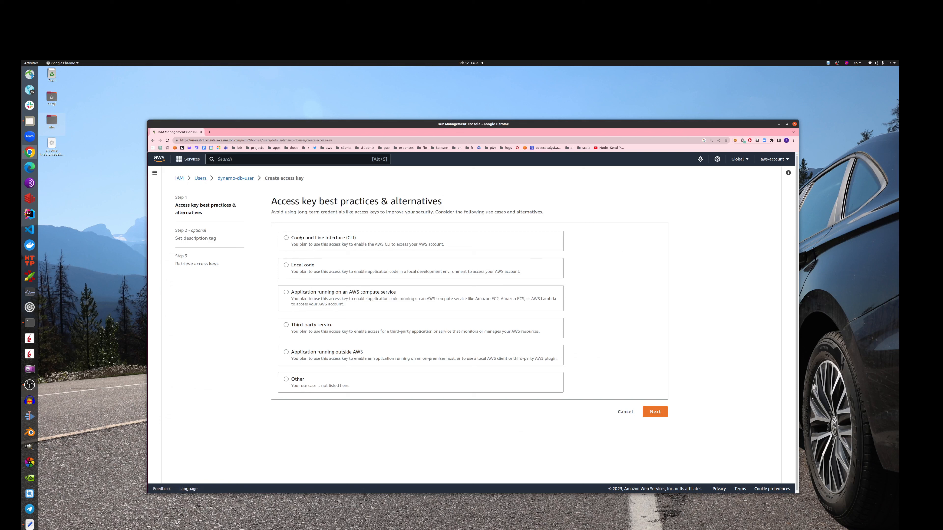
click(286, 238)
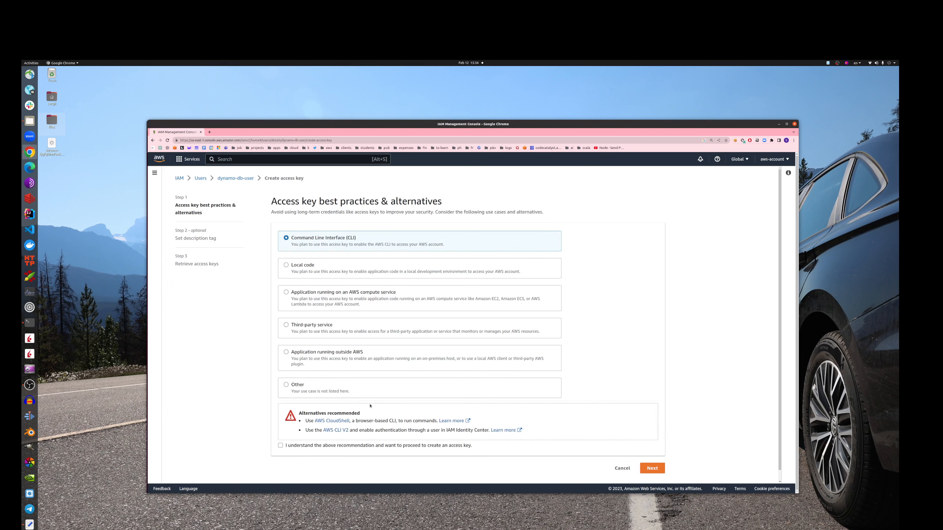
click(280, 445)
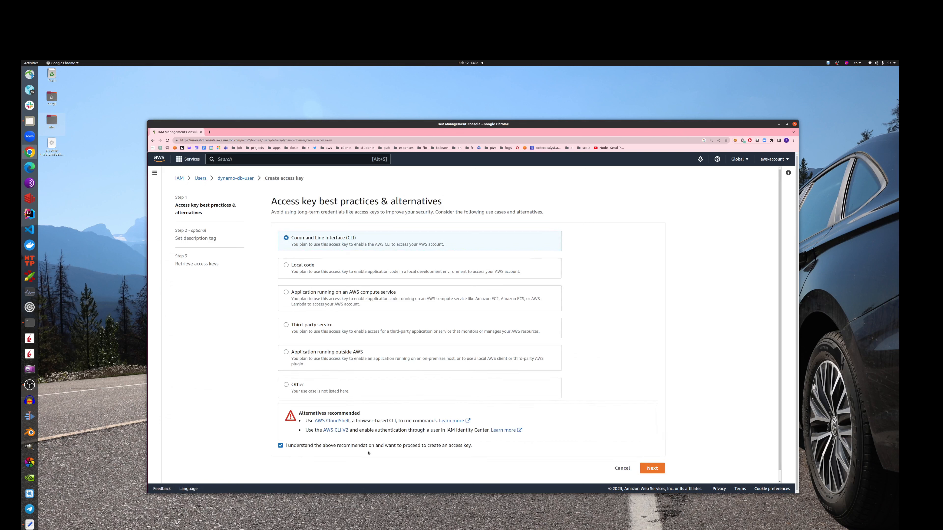
click(652, 468)
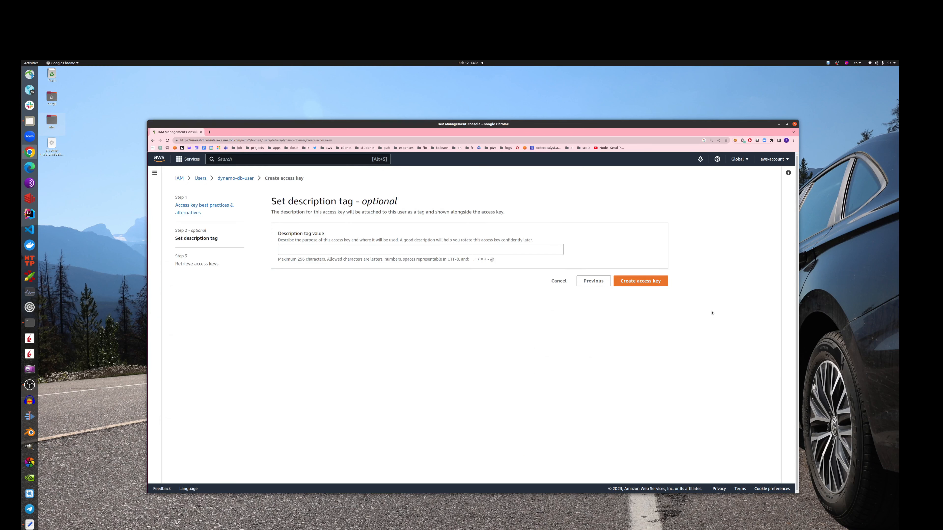
click(640, 281)
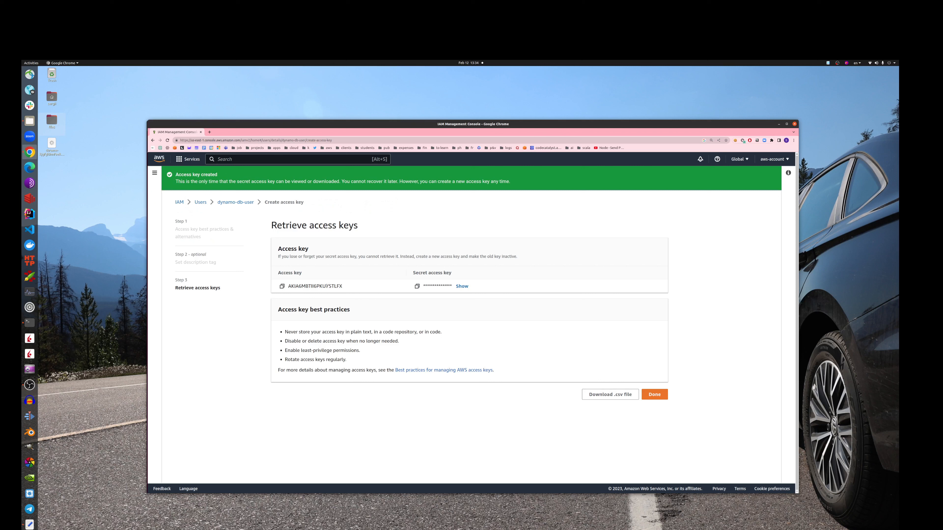
- Copy the access key ID into aws configure, then reveal and copy the secret access key
double_click(314, 286)
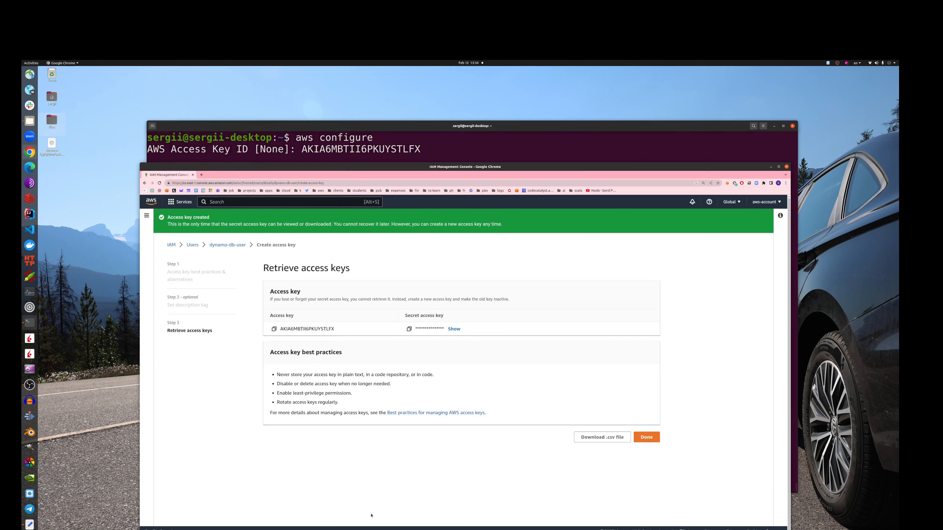
right_click(470, 329)
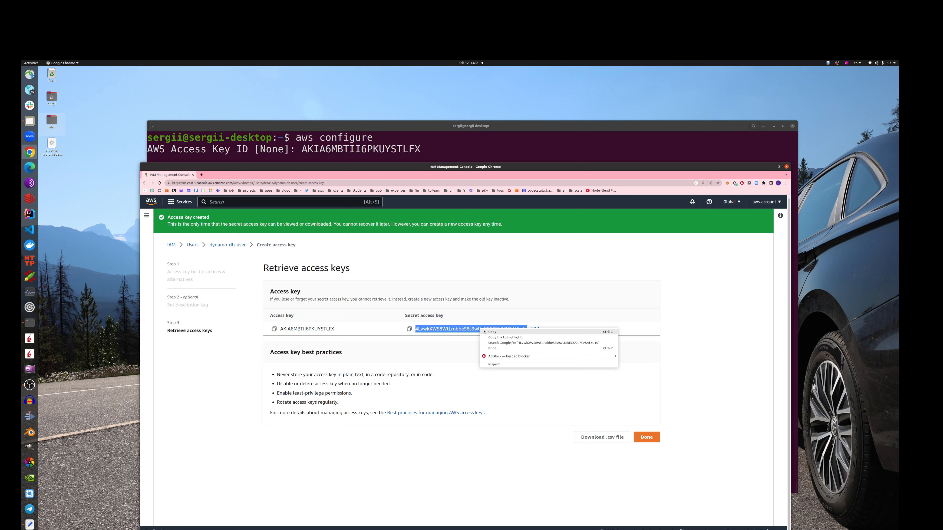
click(492, 332)
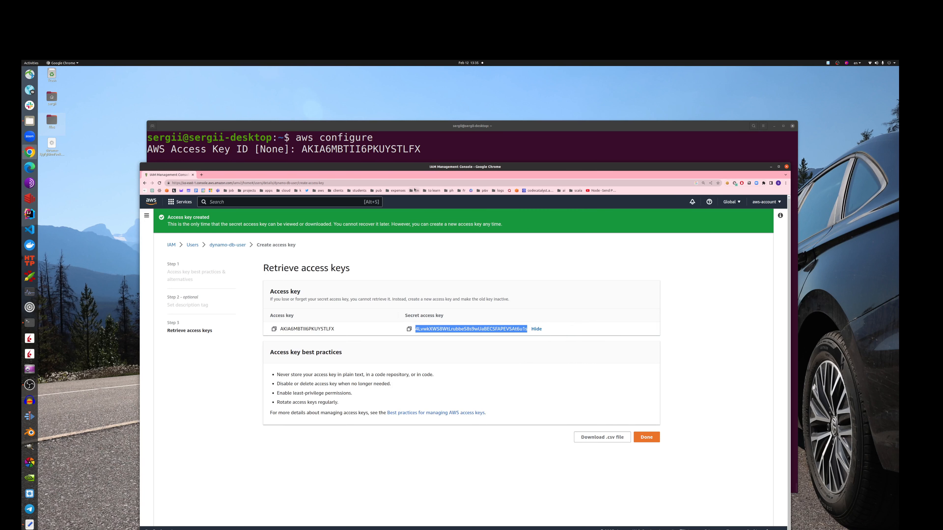
mouse_move(376, 118)
text(cat ~/.aws/credentials)
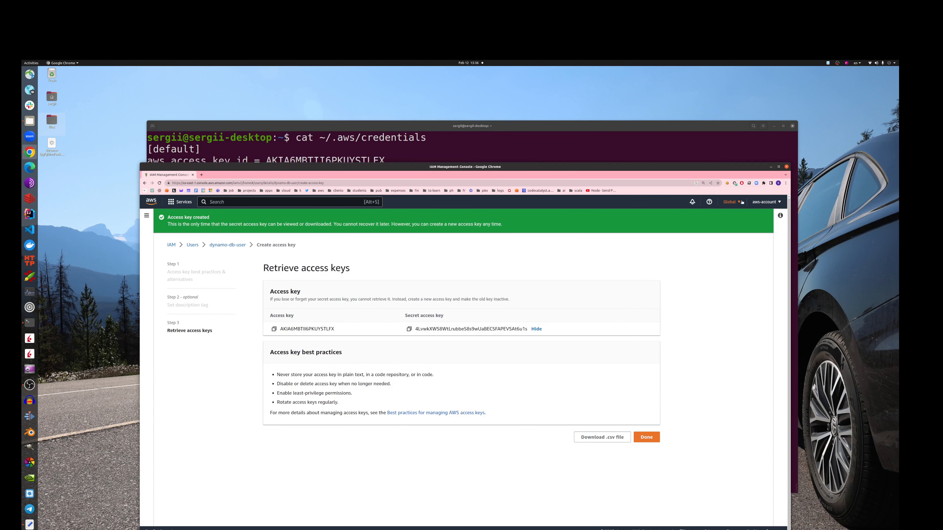
- Copy ca-central-1 from the region list and finish aws configure with secret key and region
click(731, 202)
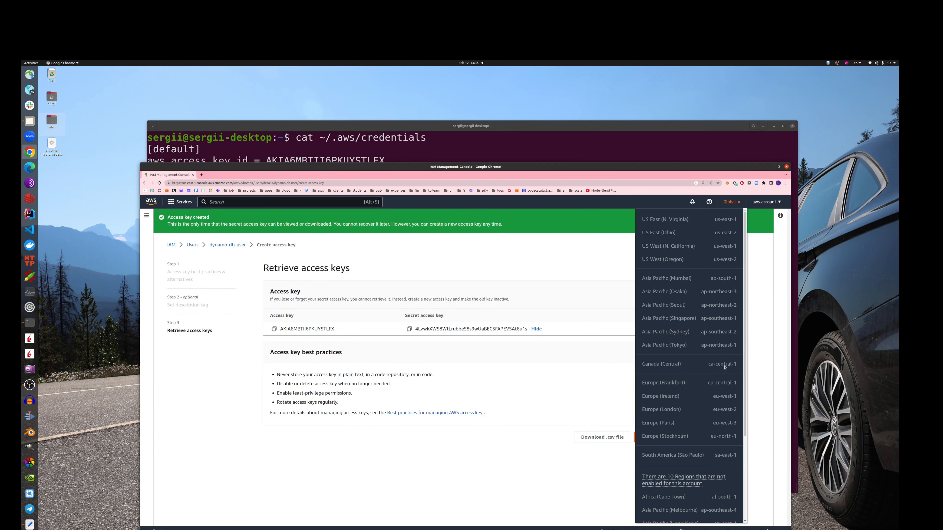
right_click(723, 364)
text(aws configure)
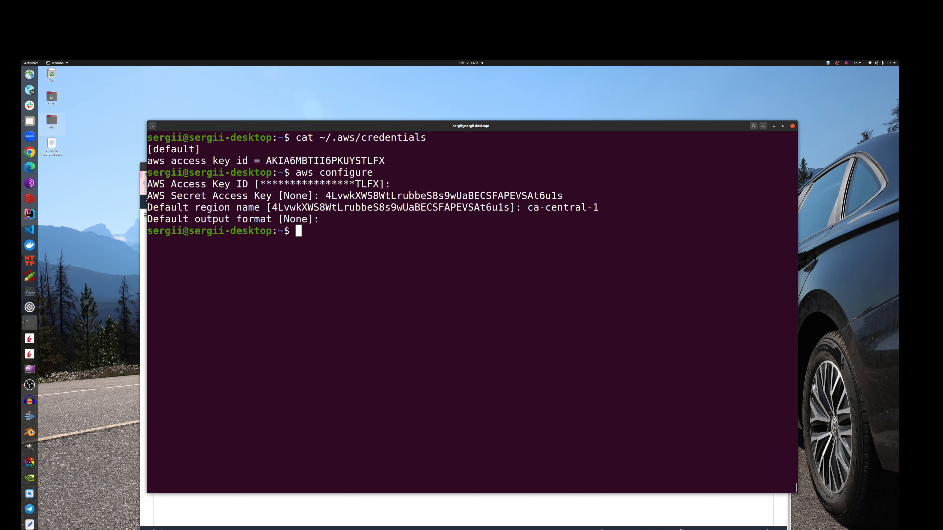
- Show ~/.aws/credentials with both keys, then set cli_auto_prompt on
text(cat ~/.aws/credentials)
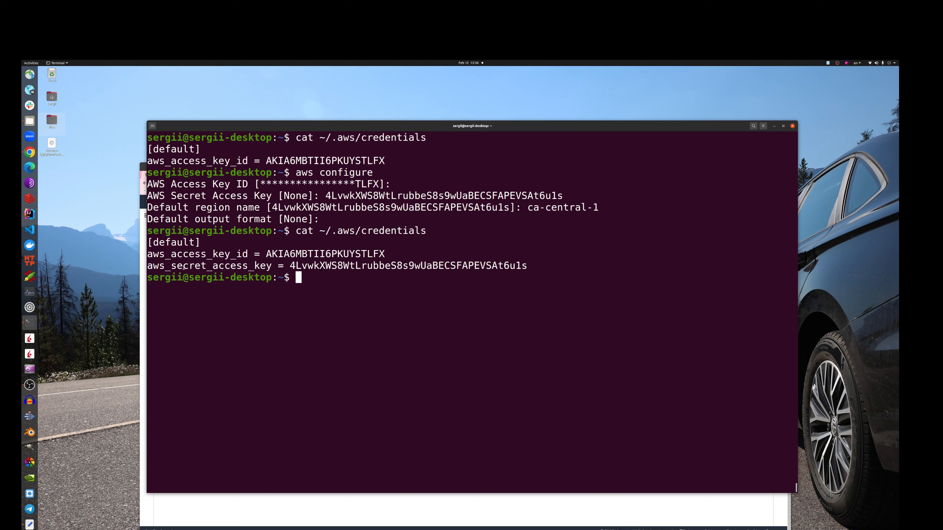
double_click(232, 265)
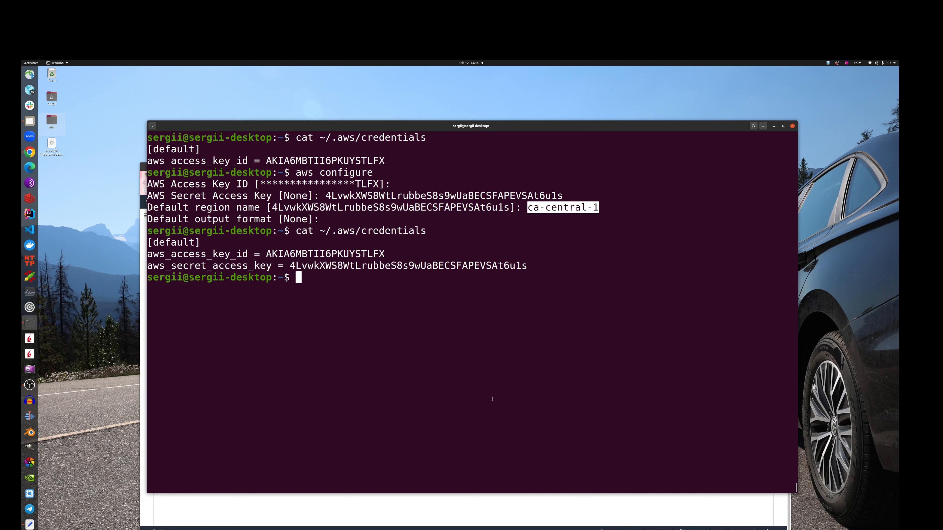
mouse_move(419, 423)
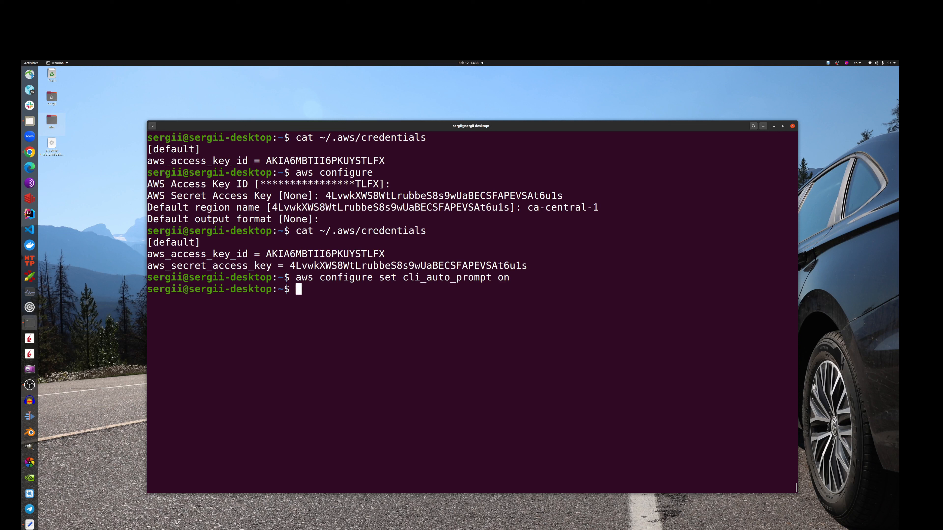
- Run 'aws dynamodb describe-limits' via auto-prompt and highlight the 80000 account and 40000 table capacity limits
text(aws)
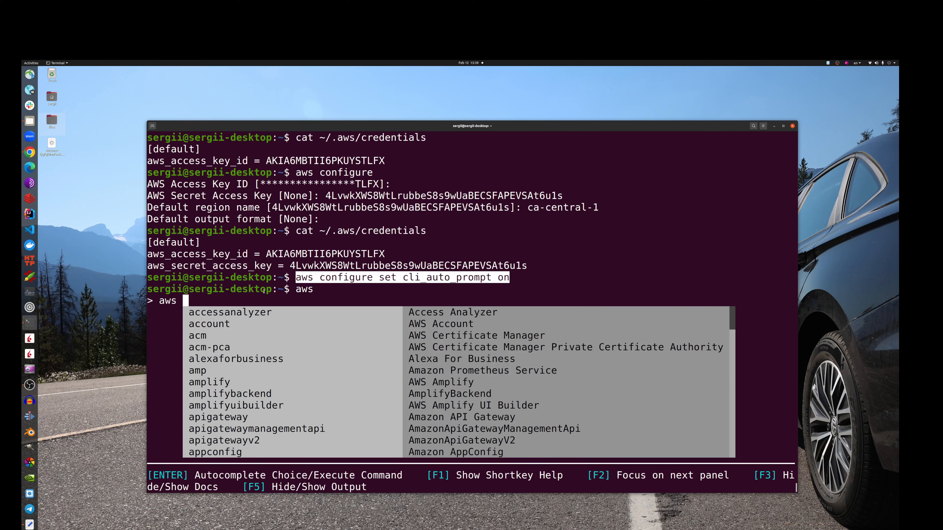
text(dynamodb)
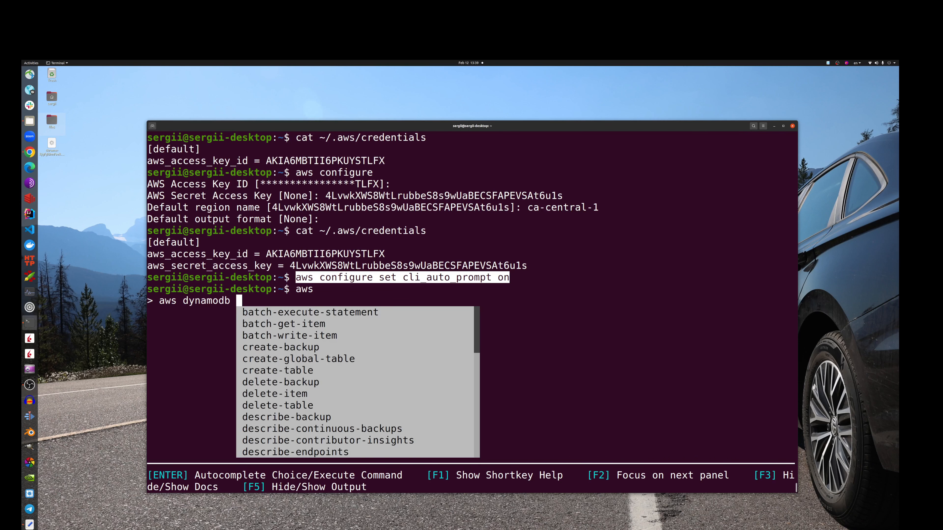
text(describ)
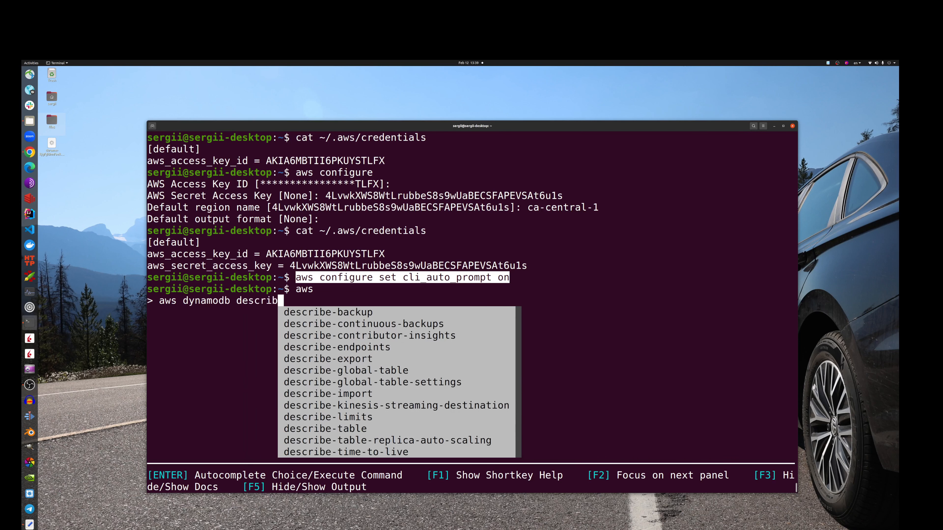
text(e)
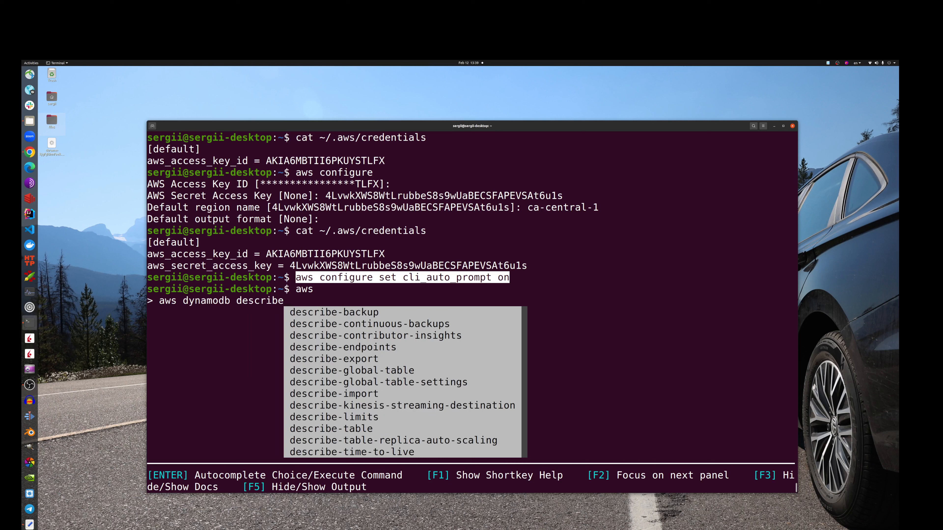
text(-limits)
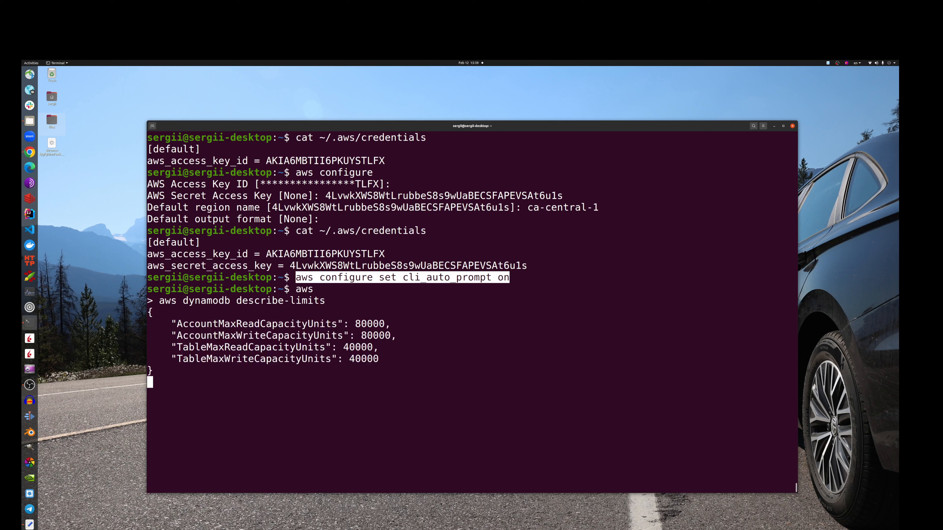
key(Return)
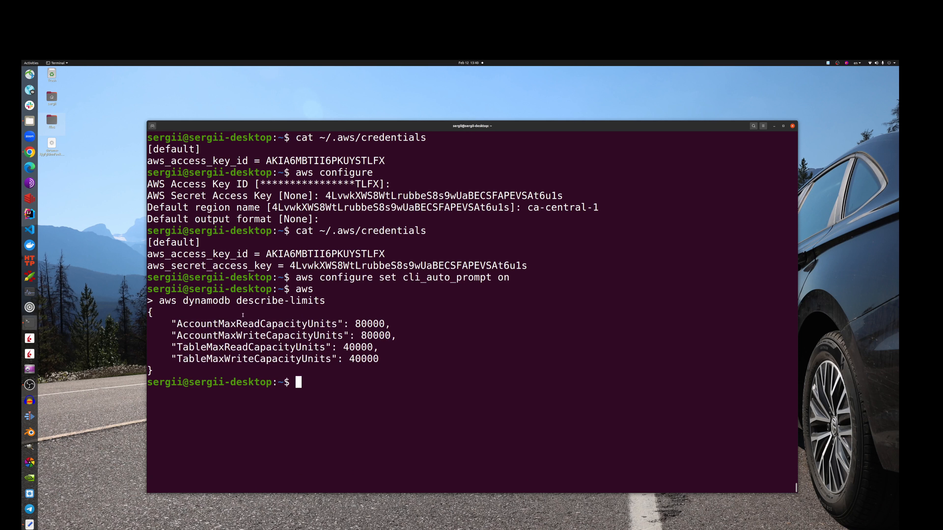
drag(173, 323, 379, 364)
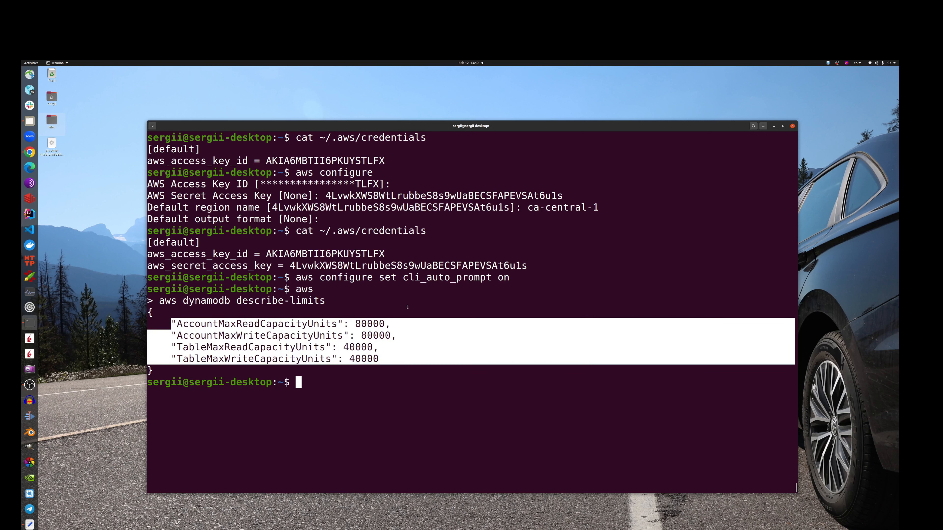
mouse_move(410, 294)
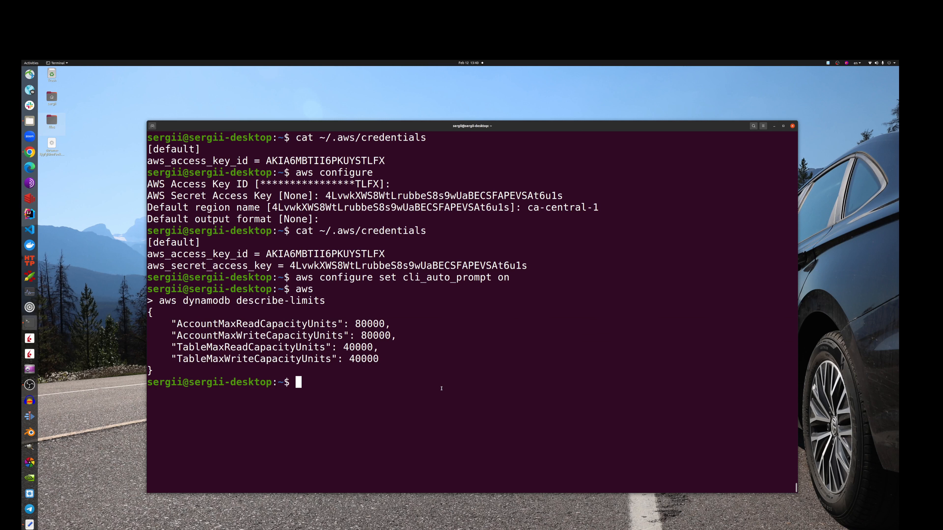
- Add 'export AWS_CLI_AUTO_PROMPT=on' to the bashrc in vim, save with :wq, and start 'aws' in a new terminal
text(vim ~/)
text(export AWS_CLI_AUTO_PROMPT=on)
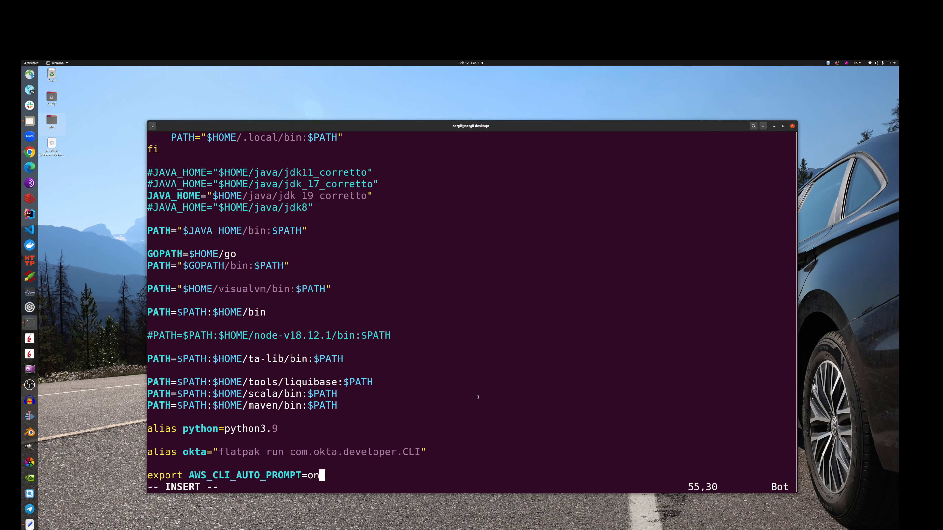
key(Escape)
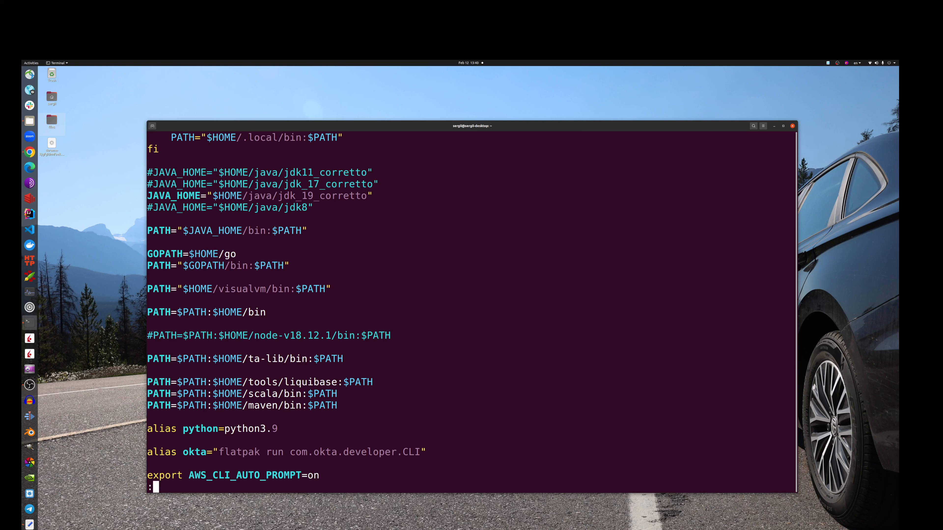
text(wq)
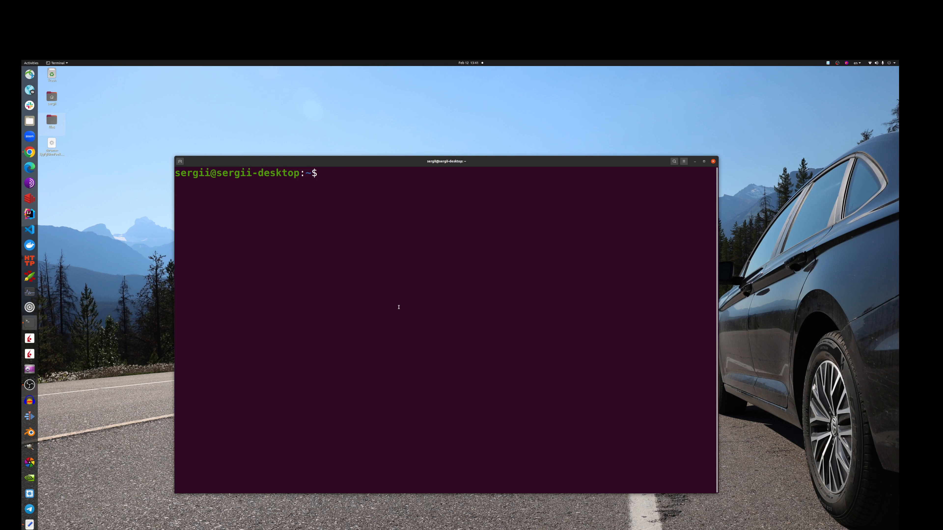
text(aws)
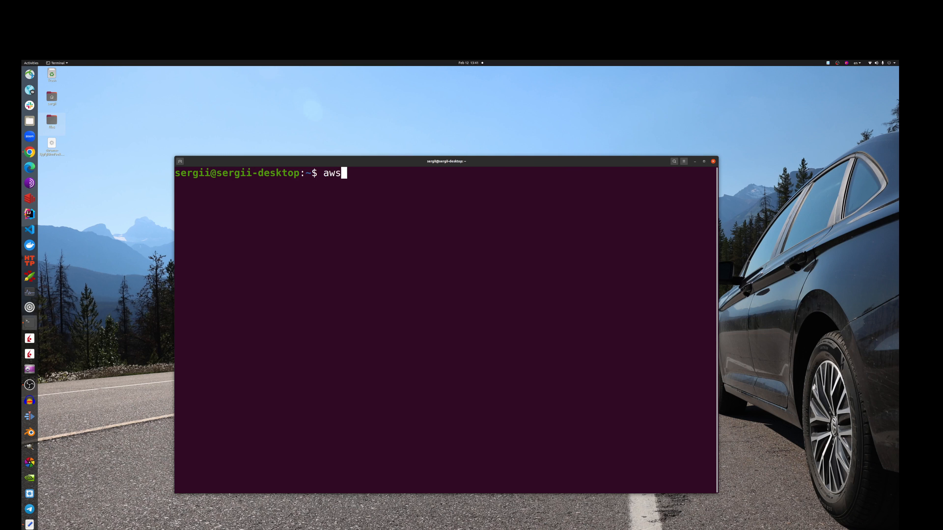